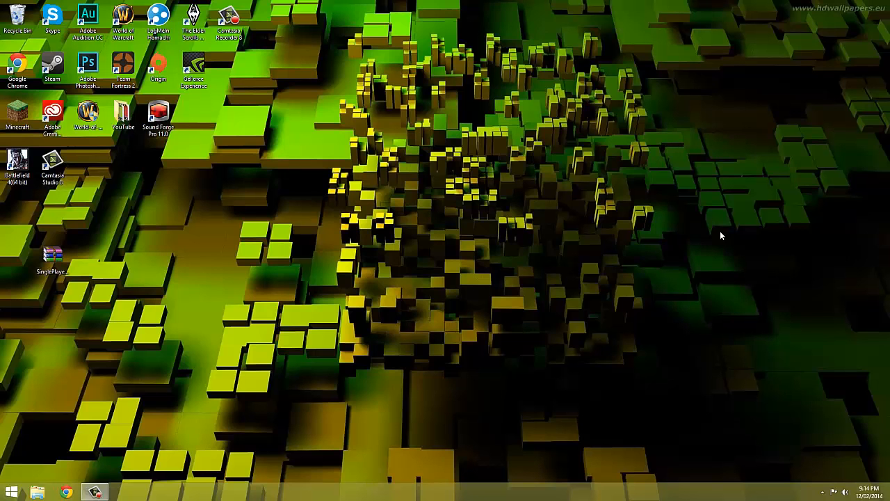
{"action": "mouse_move", "coordinate": [597, 451]}
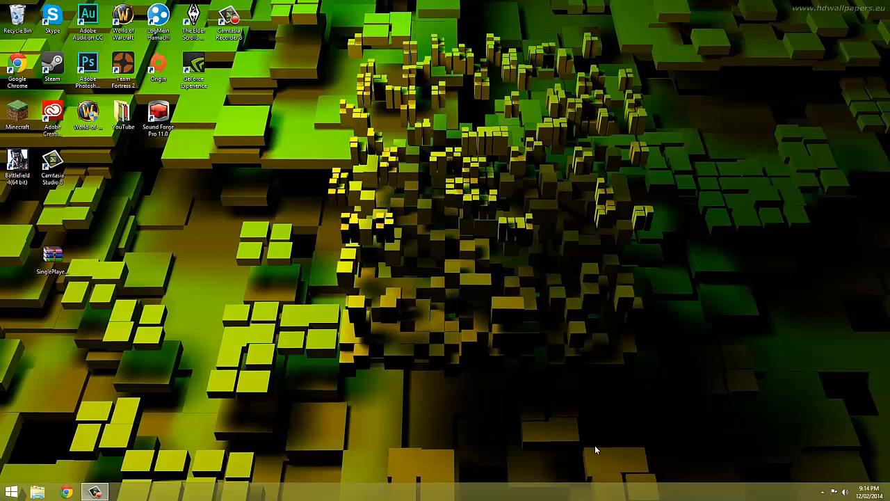
{"action": "mouse_move", "coordinate": [619, 441]}
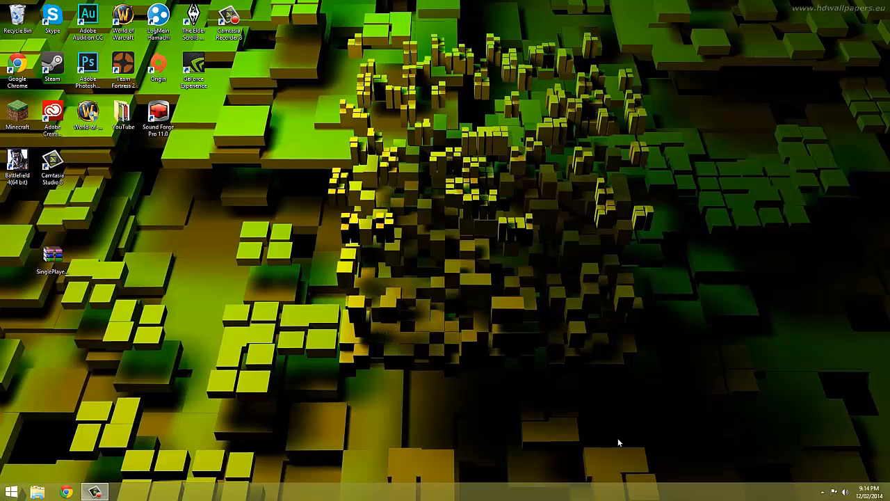
{"action": "mouse_move", "coordinate": [651, 429]}
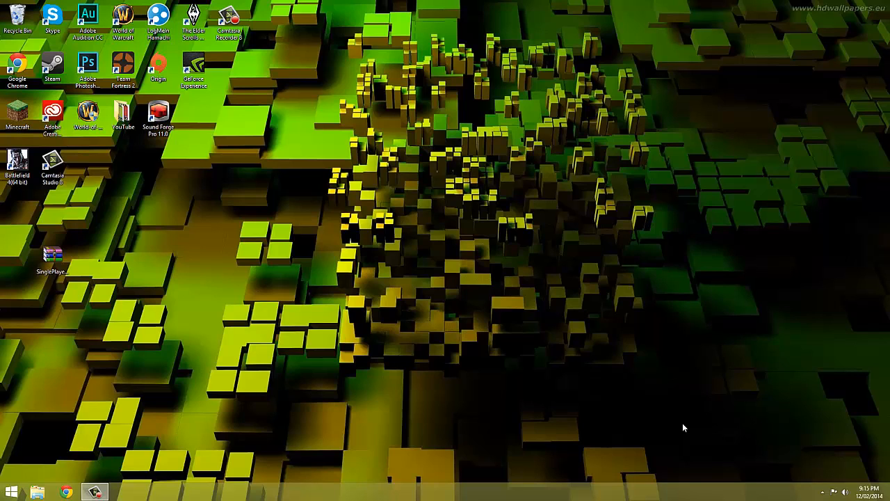
Step: Bring up the minecraftforum.net Single Player Commands v4.9 topic and scroll through the post
{"action": "left_click", "coordinate": [70, 491]}
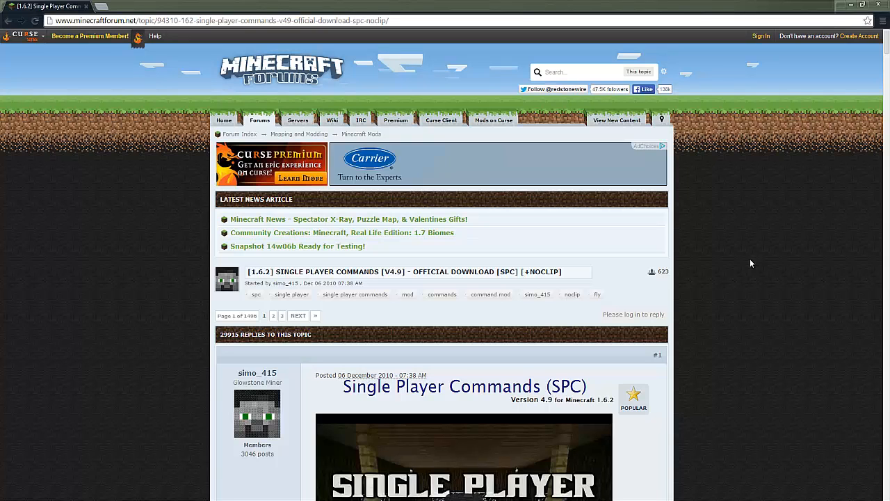
{"action": "scroll", "scroll_direction": "down", "scroll_amount": 3}
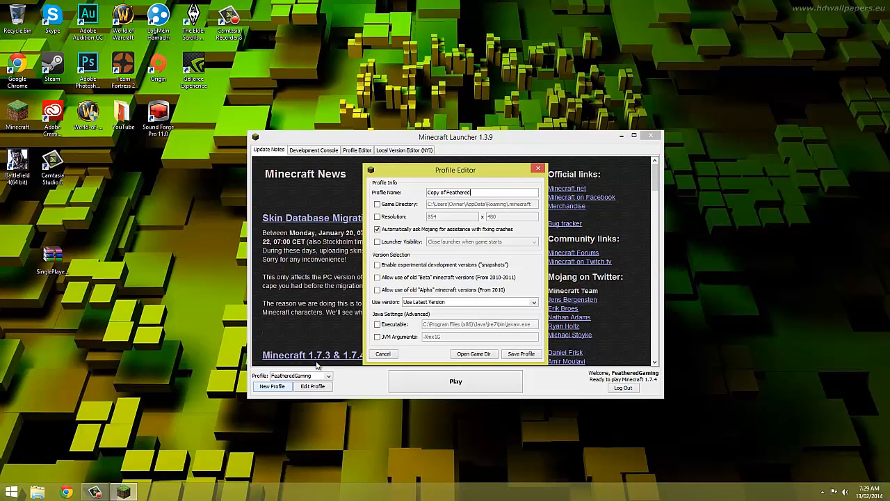
Step: Save a new 'spc' profile on release 1.6.2, launch it once, then close the game
{"action": "type", "text": "apc"}
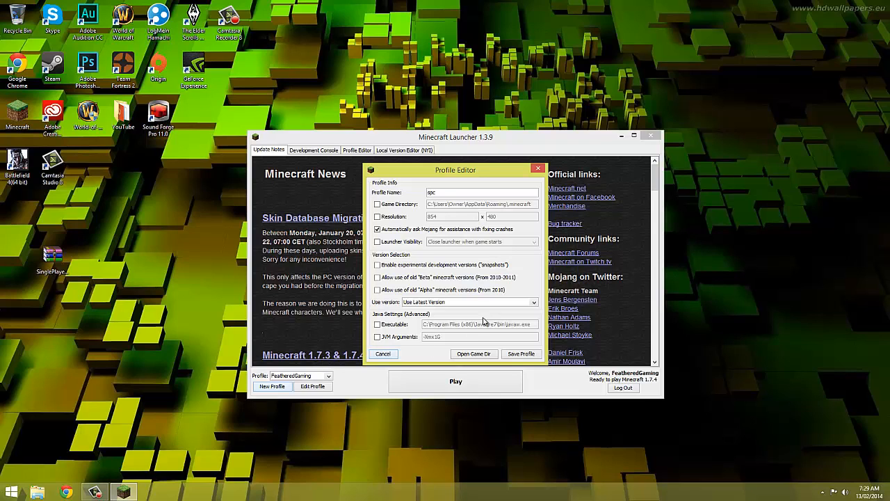
{"action": "left_click", "coordinate": [470, 301]}
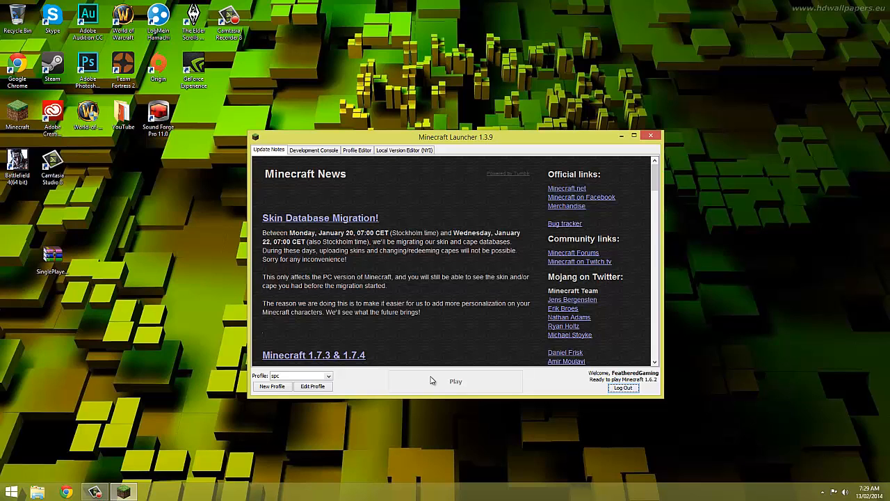
{"action": "left_click", "coordinate": [456, 381]}
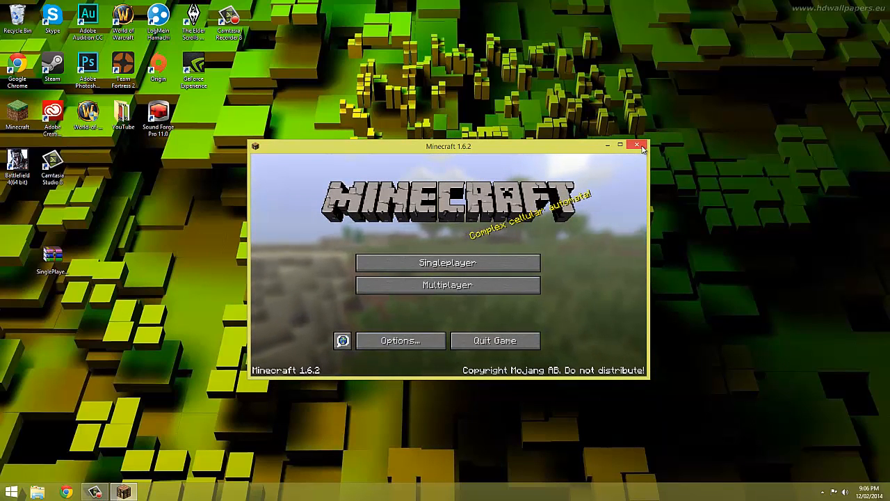
{"action": "left_click", "coordinate": [637, 146]}
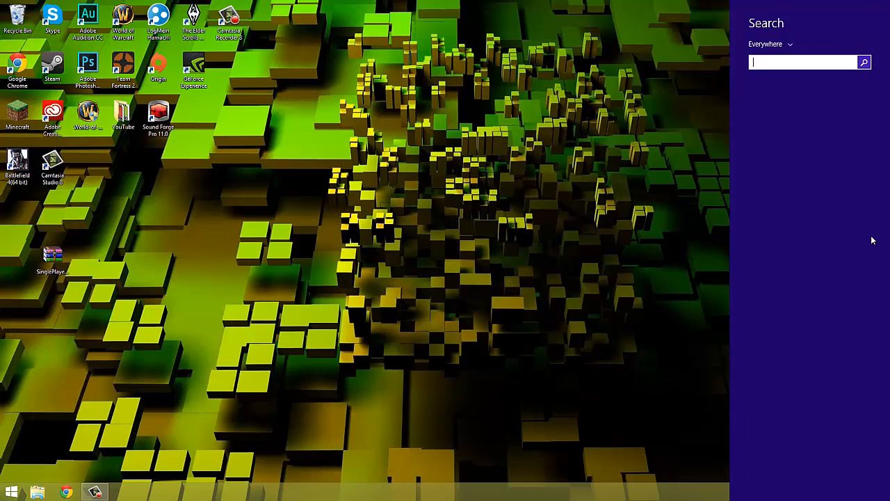
Step: Go to the .minecraft versions folder through %appdata%
{"action": "type", "text": "%appdata%"}
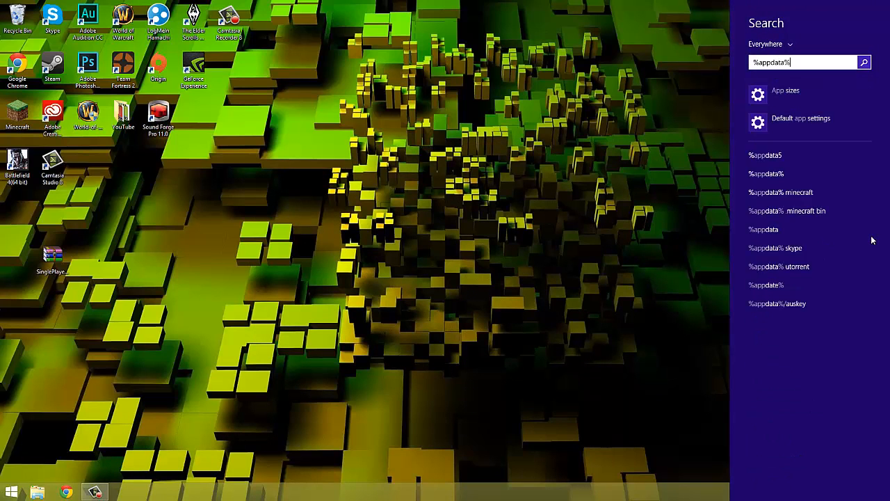
{"action": "key", "text": "enter"}
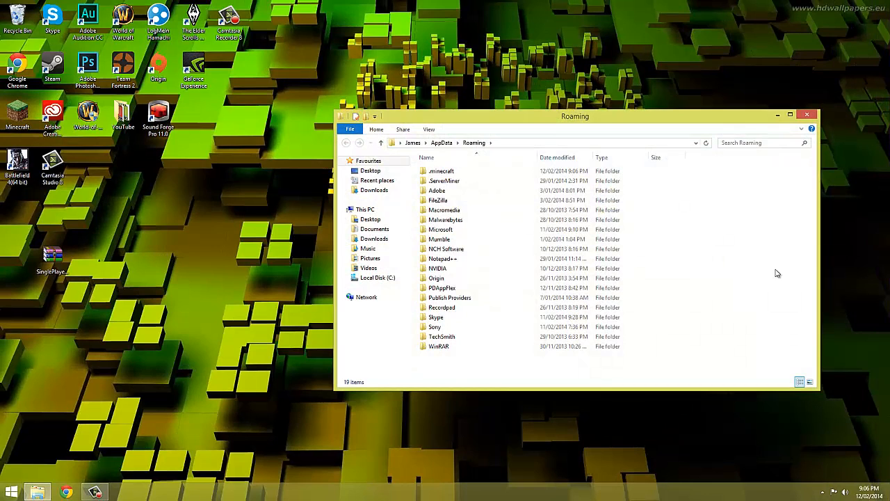
{"action": "left_click", "coordinate": [442, 171]}
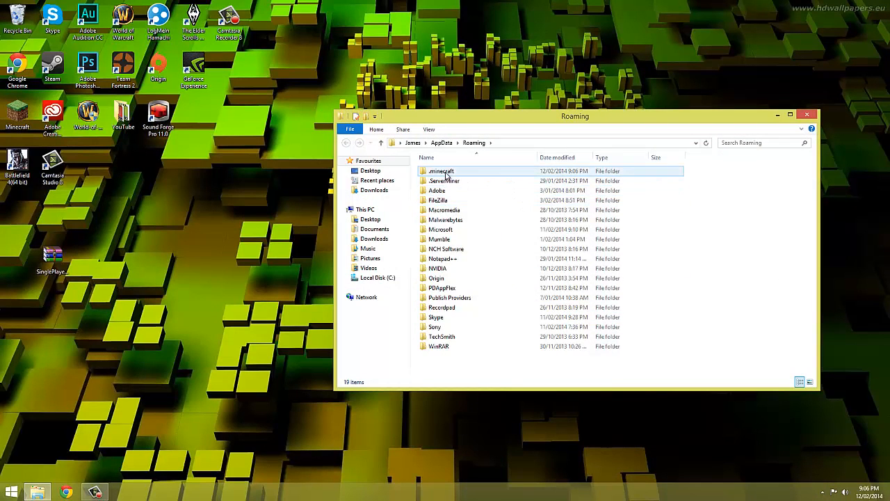
{"action": "double_click", "coordinate": [442, 171]}
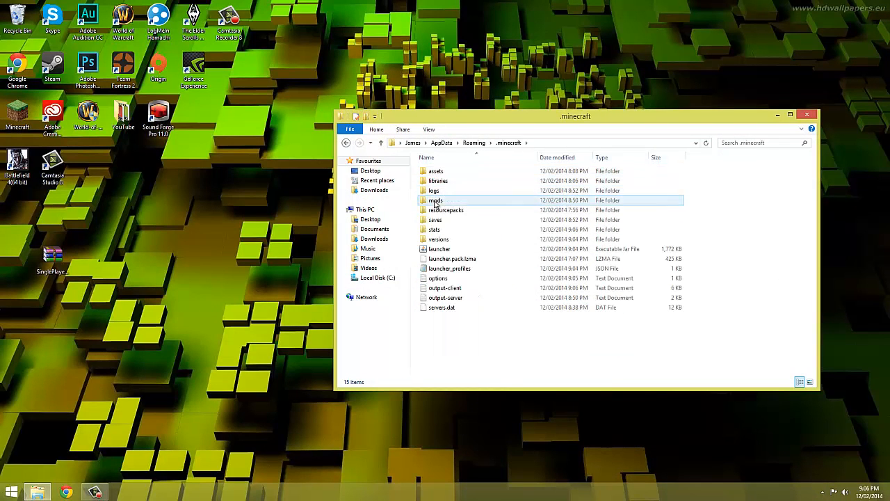
{"action": "double_click", "coordinate": [439, 238]}
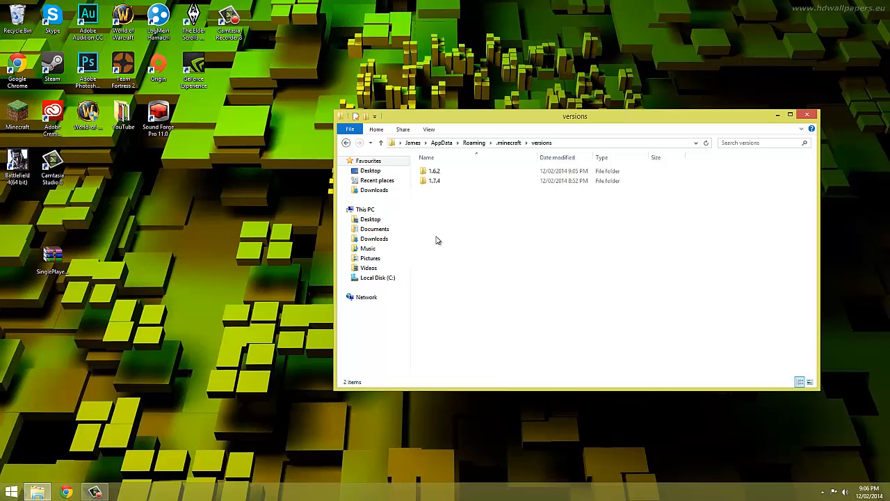
Step: Duplicate the 1.6.2 version folder and rename the copy to spc
{"action": "left_click", "coordinate": [434, 171]}
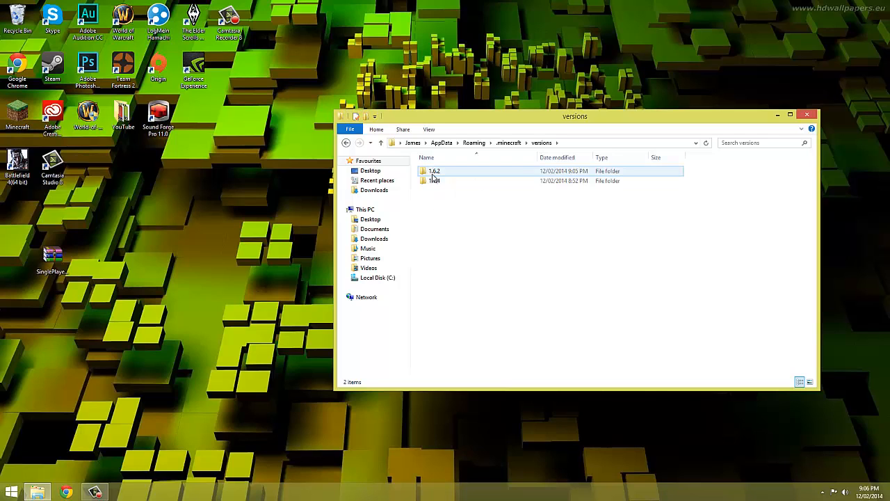
{"action": "right_click", "coordinate": [434, 171]}
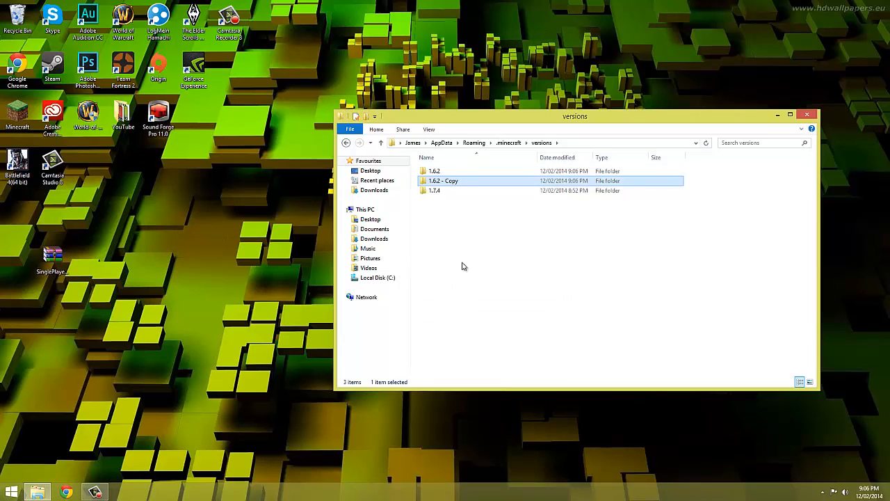
{"action": "right_click", "coordinate": [443, 180]}
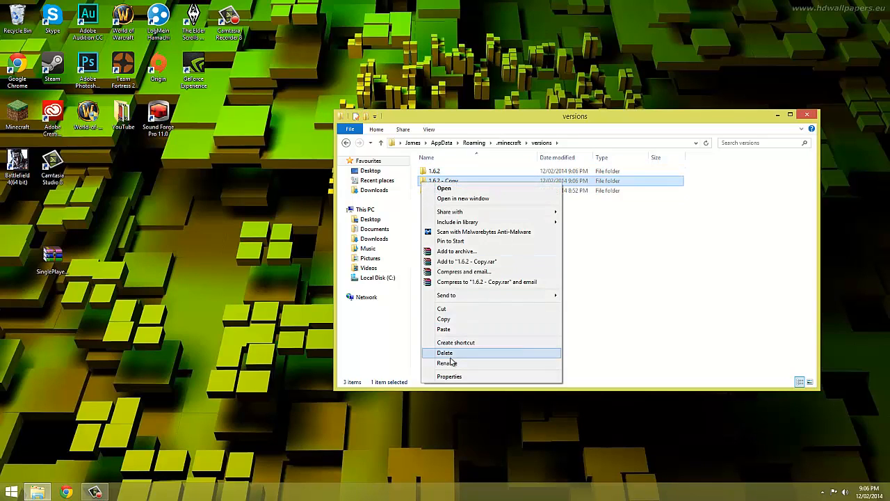
{"action": "left_click", "coordinate": [447, 362]}
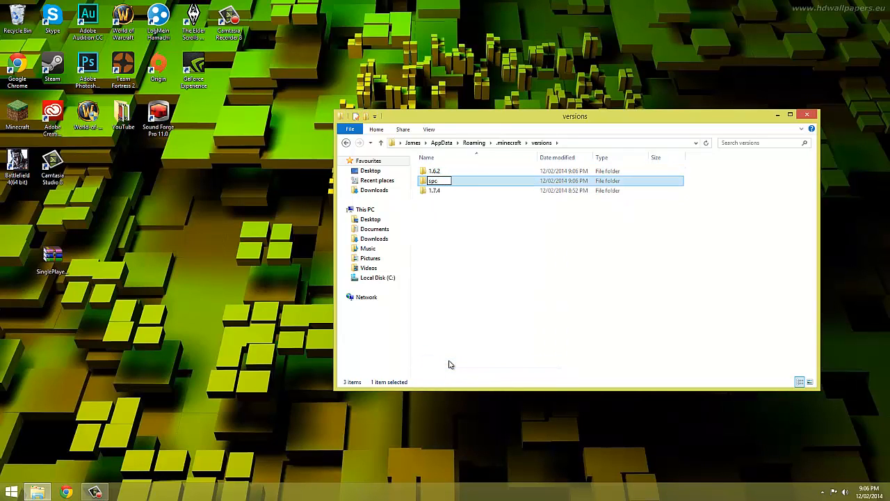
Step: Inside the spc folder, rename the 1.6.2 files to spc and open the JSON
{"action": "double_click", "coordinate": [434, 180]}
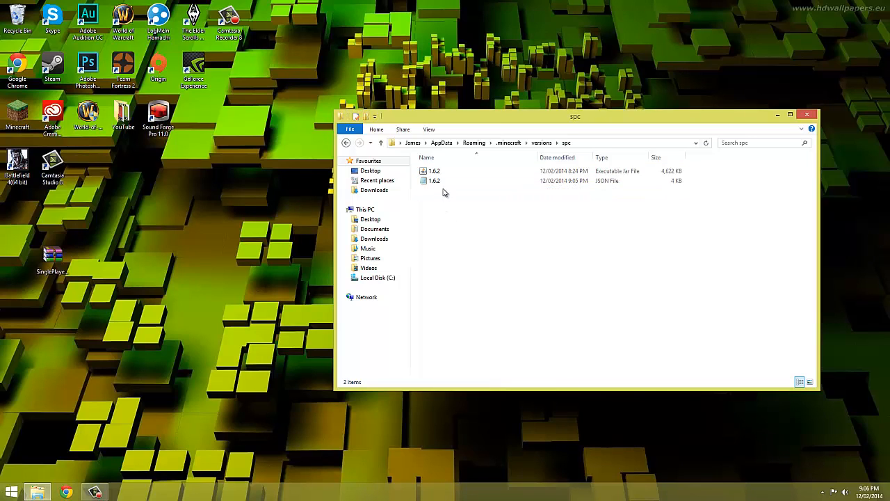
{"action": "left_click", "coordinate": [434, 180]}
{"action": "type", "text": "spc"}
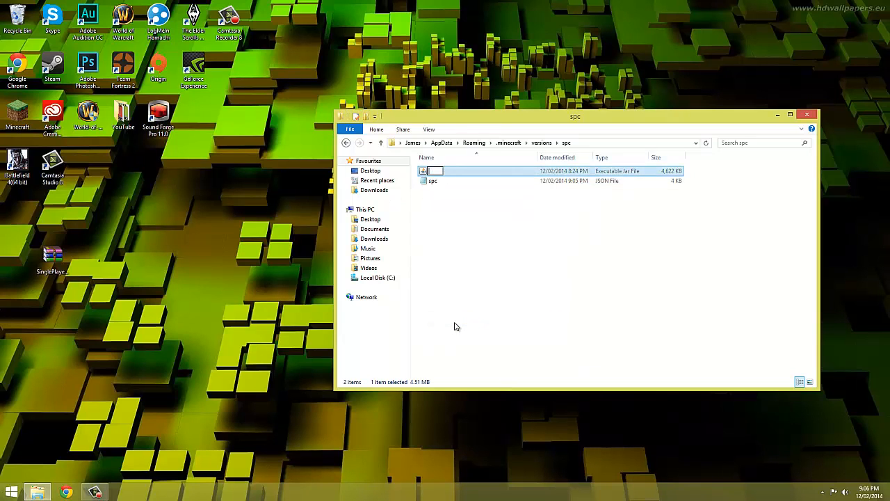
{"action": "double_click", "coordinate": [433, 180]}
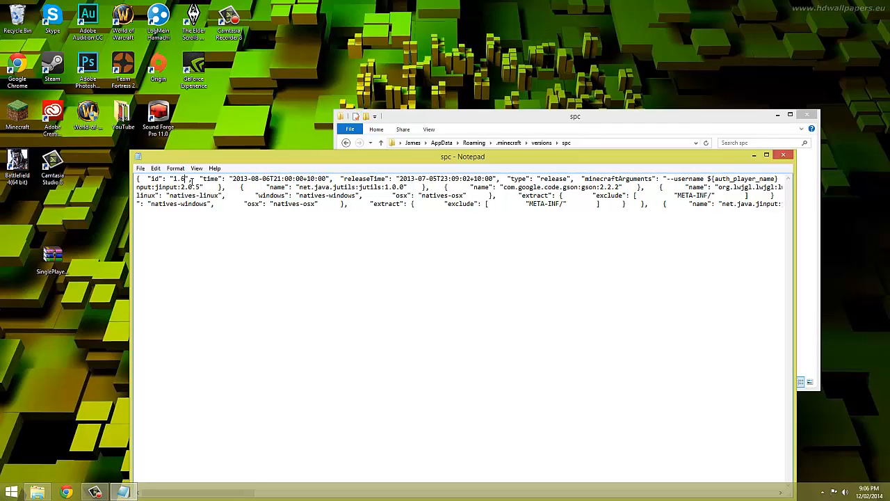
Step: Change the JSON id from 1.6.2 to spc and save the file
{"action": "type", "text": "spc"}
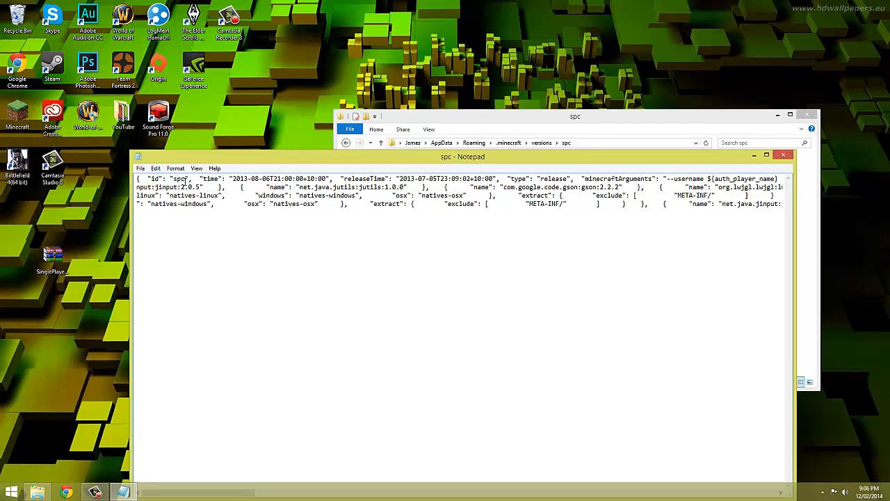
{"action": "left_click", "coordinate": [141, 168]}
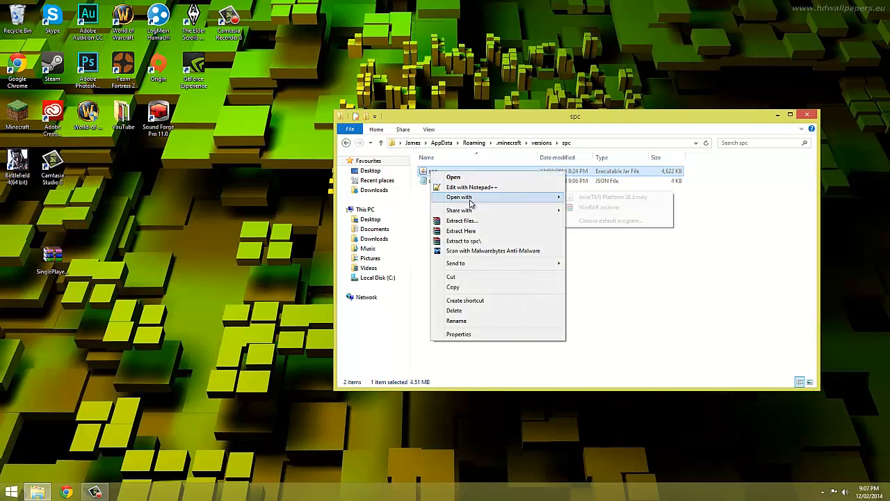
Step: Delete META-INF from spc.jar in WinRAR and open the Single Player Commands archive
{"action": "left_click", "coordinate": [598, 208]}
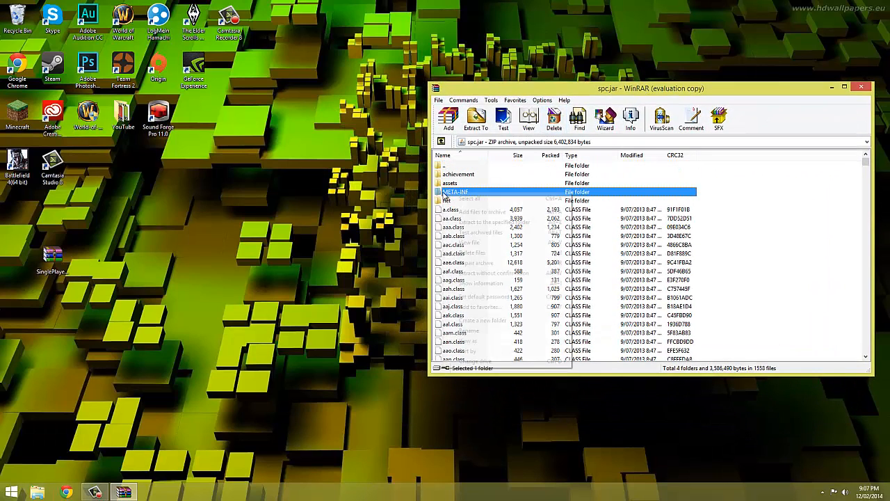
{"action": "right_click", "coordinate": [456, 191]}
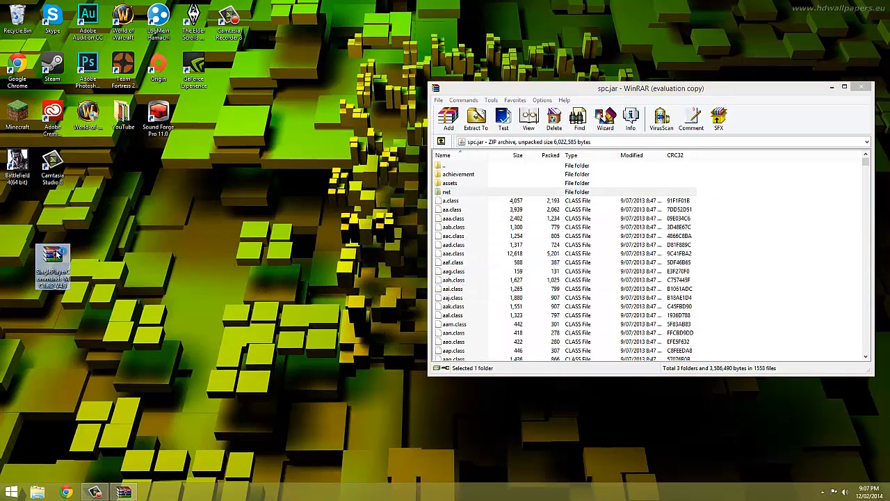
{"action": "double_click", "coordinate": [53, 265]}
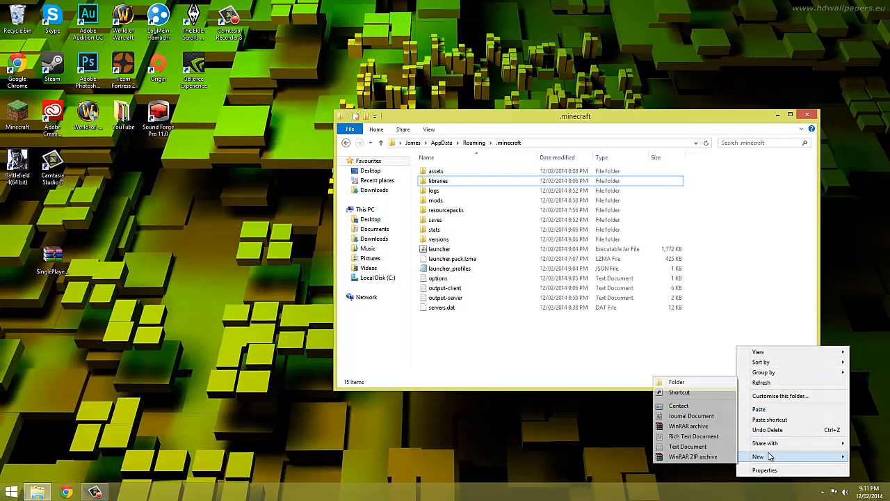
Step: Make a bin folder in .minecraft and put WorldEdit.jar from the archive into it
{"action": "left_click", "coordinate": [676, 381]}
{"action": "type", "text": "bin"}
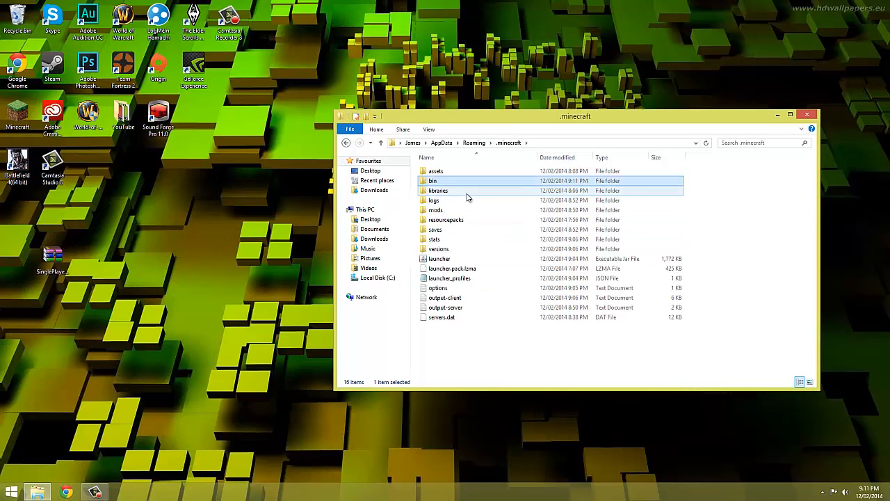
{"action": "double_click", "coordinate": [432, 180]}
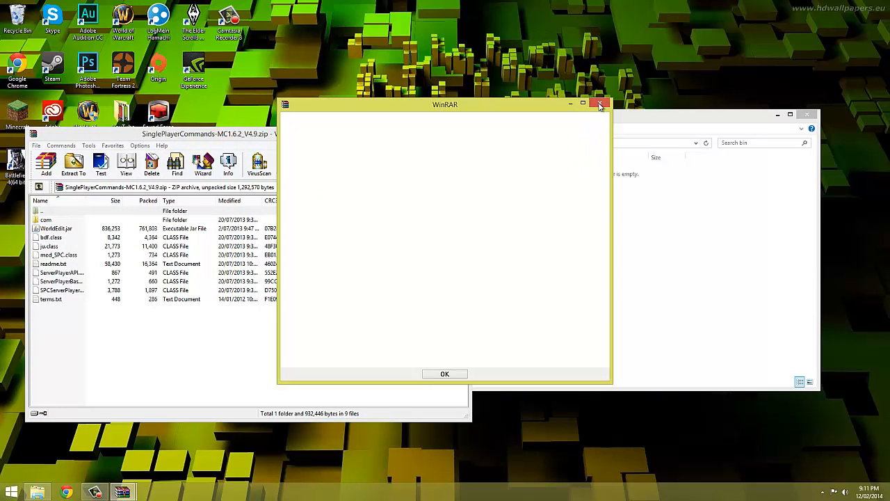
{"action": "left_click", "coordinate": [444, 373]}
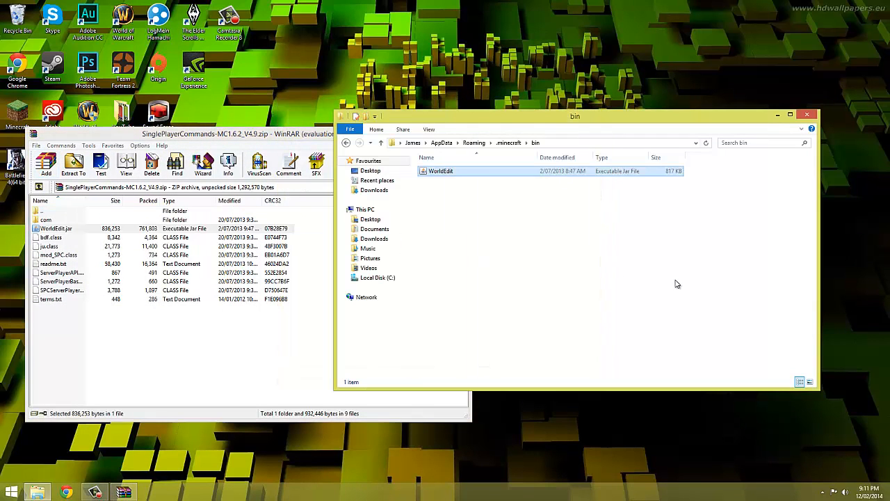
{"action": "left_click", "coordinate": [806, 114]}
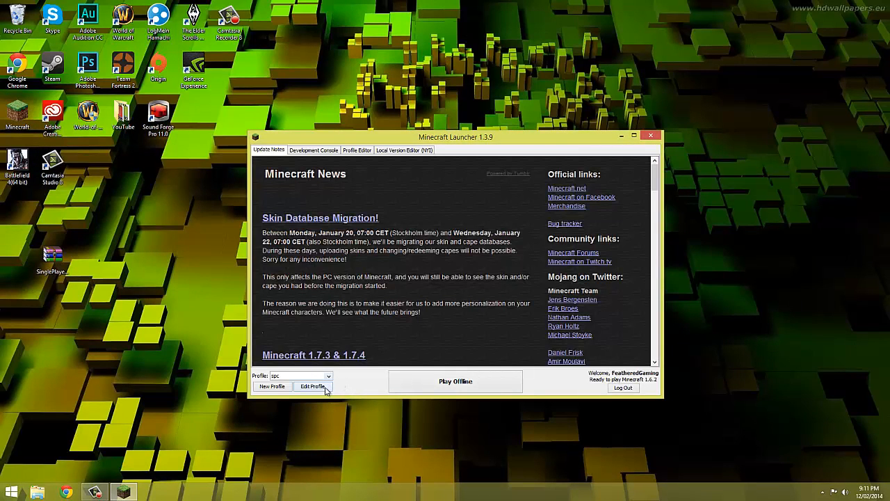
Step: Set the spc profile to use release spc, save it, and select spc to play
{"action": "left_click", "coordinate": [313, 386]}
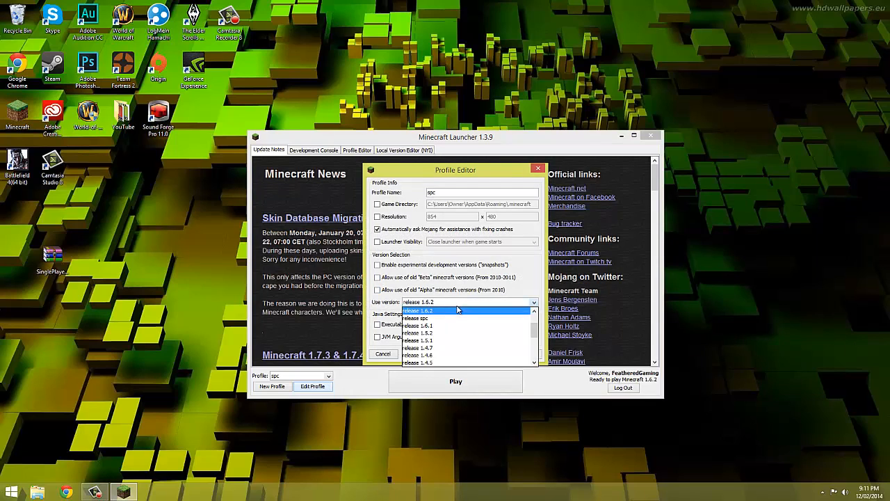
{"action": "left_click", "coordinate": [416, 318]}
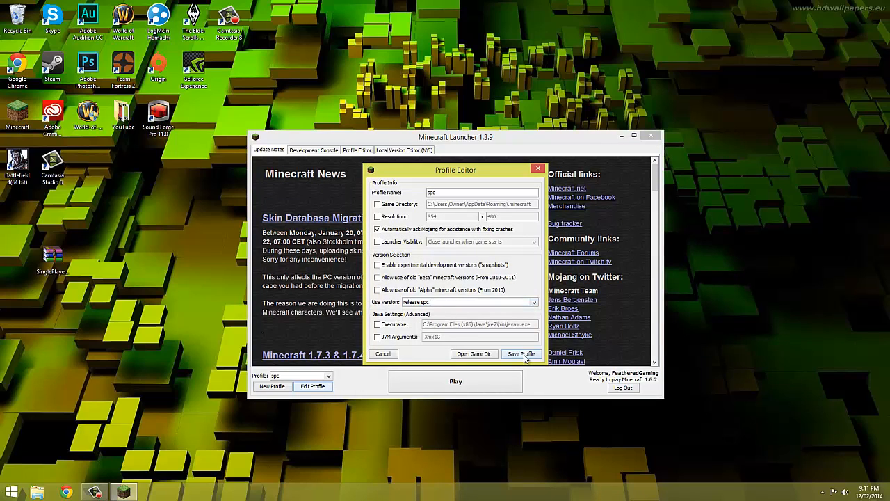
{"action": "left_click", "coordinate": [521, 353]}
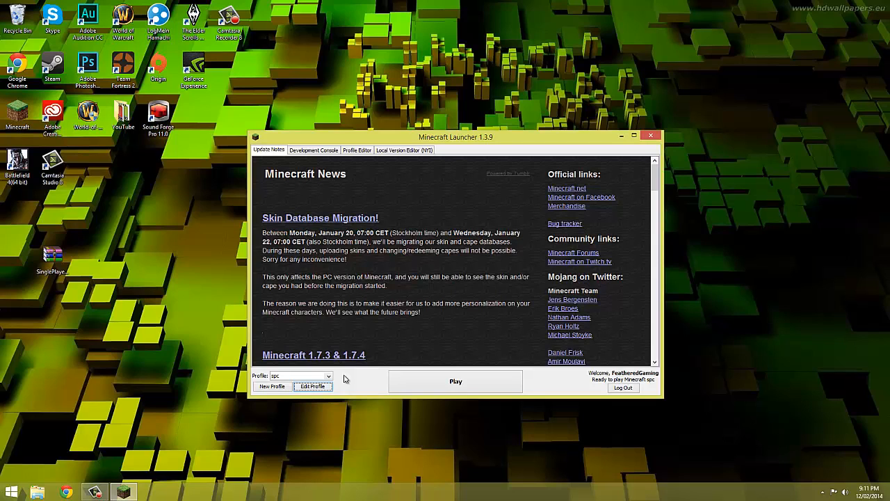
{"action": "mouse_move", "coordinate": [308, 379]}
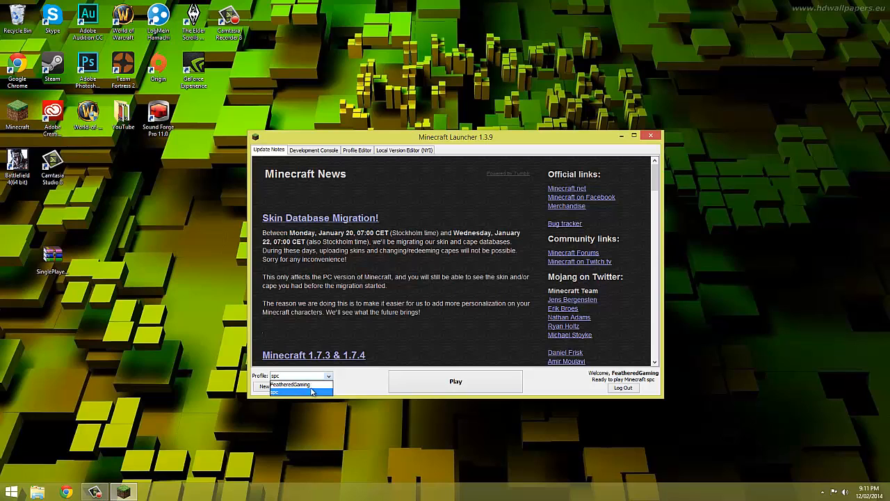
{"action": "left_click", "coordinate": [276, 391]}
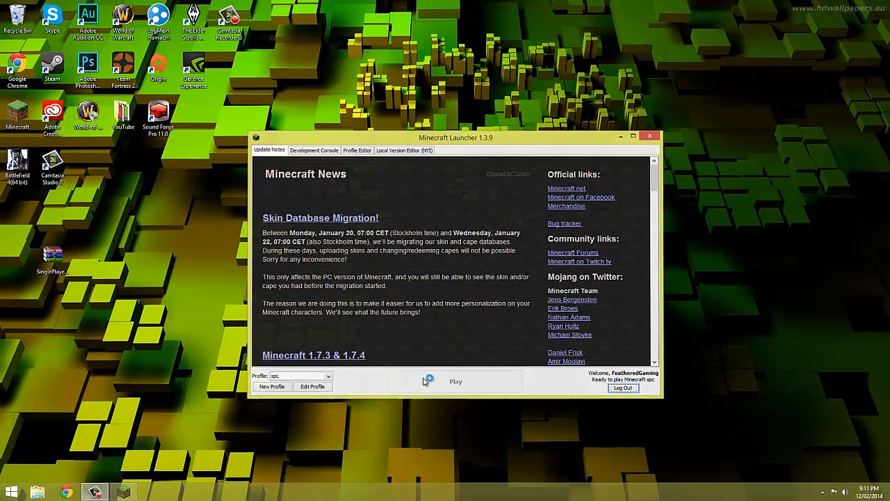
Step: Create a new singleplayer survival world, run //wand, and mark WorldEdit position 1
{"action": "left_click", "coordinate": [455, 382]}
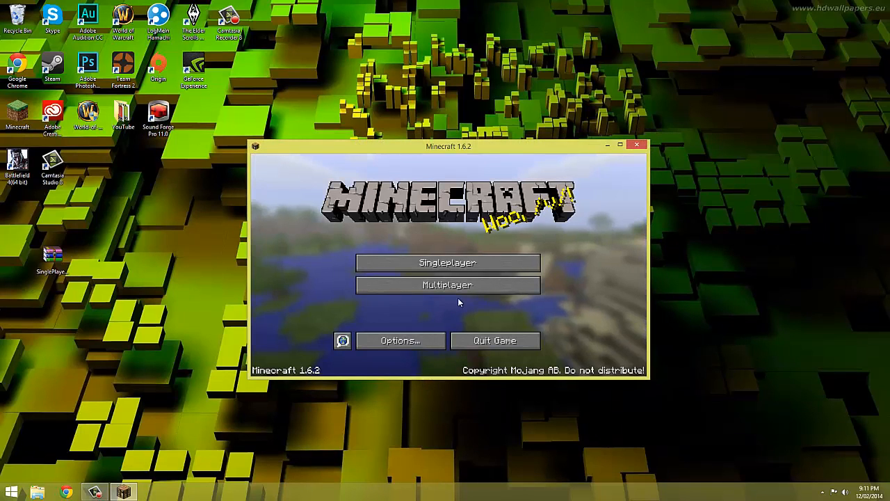
{"action": "left_click", "coordinate": [447, 262]}
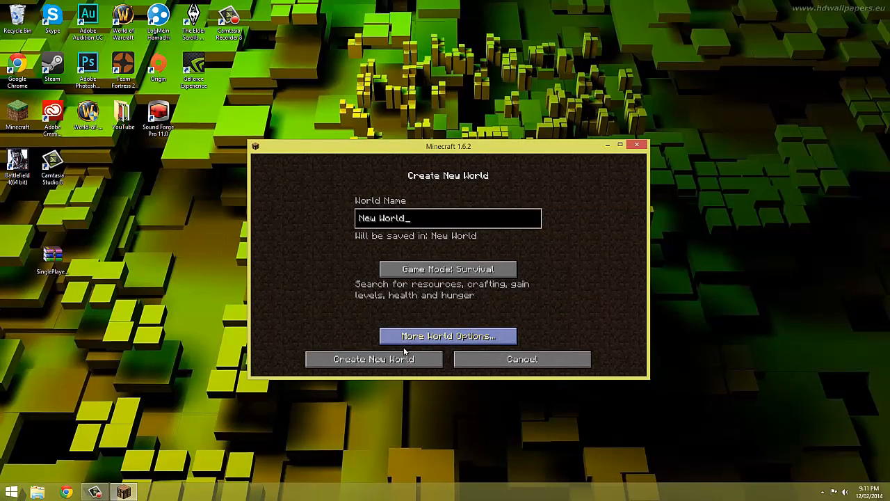
{"action": "left_click", "coordinate": [374, 358]}
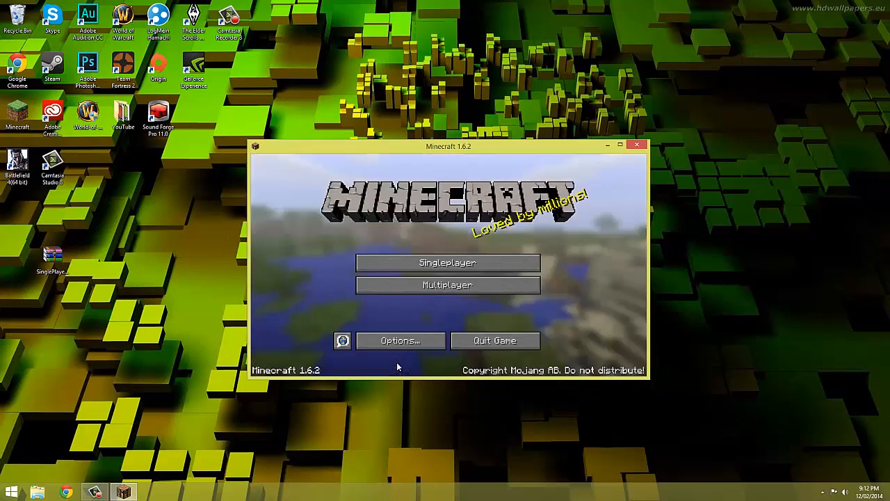
{"action": "left_click", "coordinate": [447, 263]}
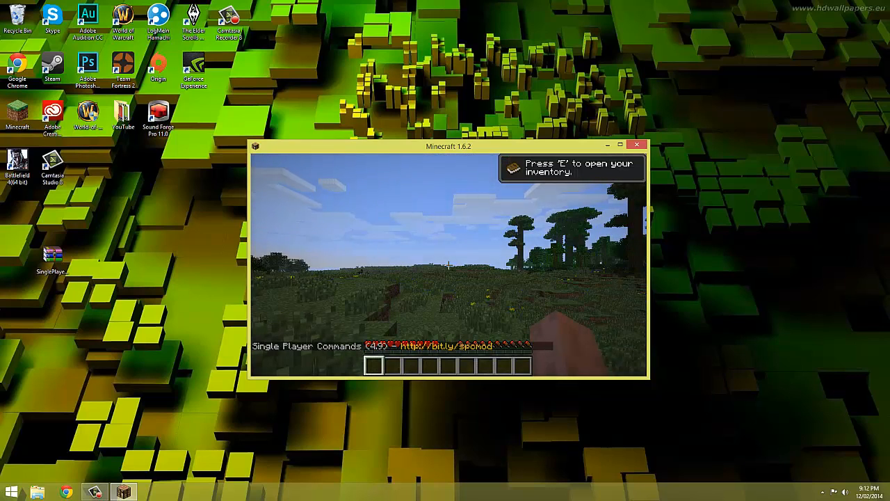
{"action": "type", "text": "//wand"}
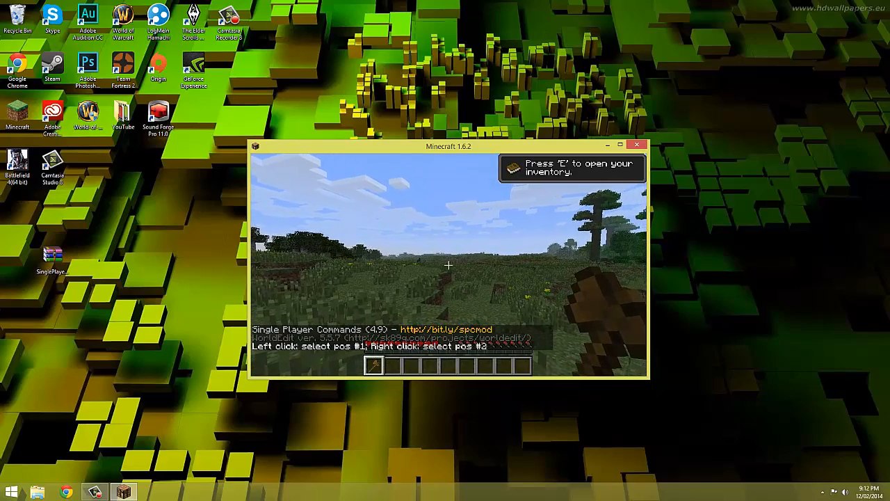
{"action": "left_click", "coordinate": [449, 265]}
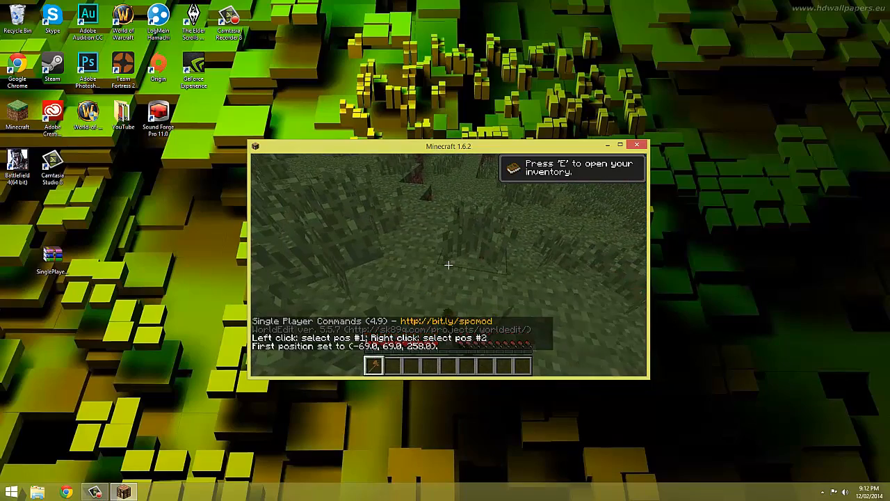